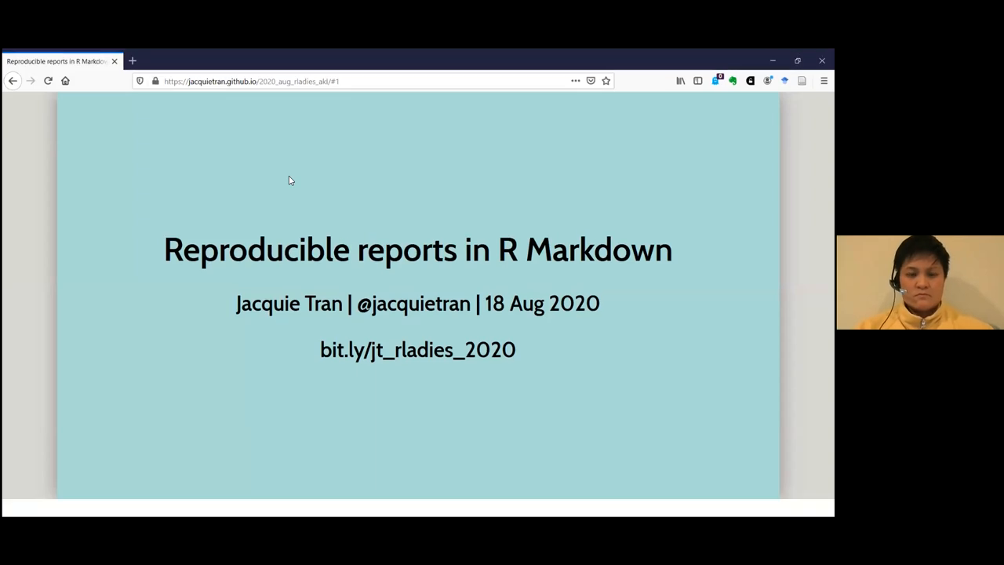
pyautogui.press('F11')
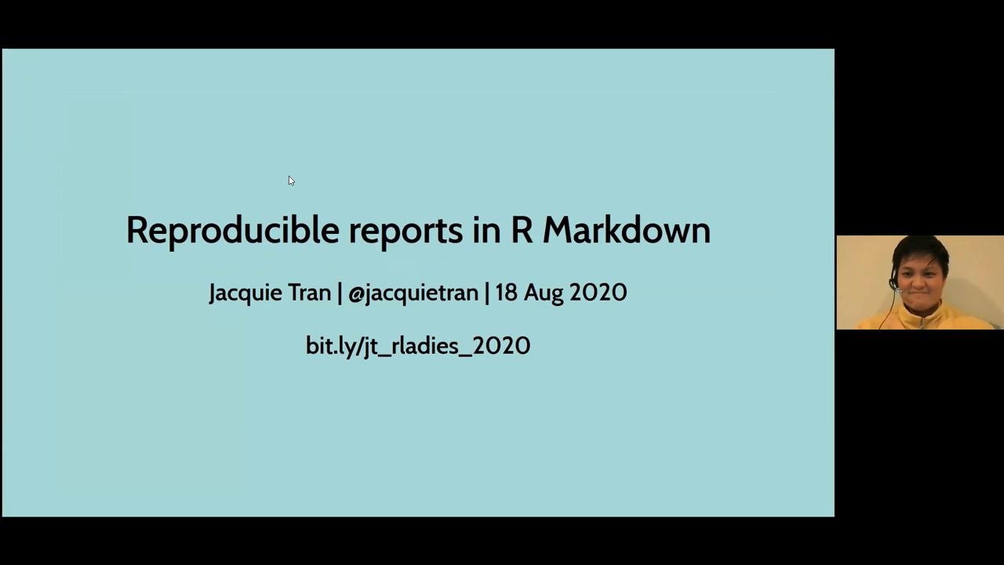
pyautogui.moveTo(204, 115)
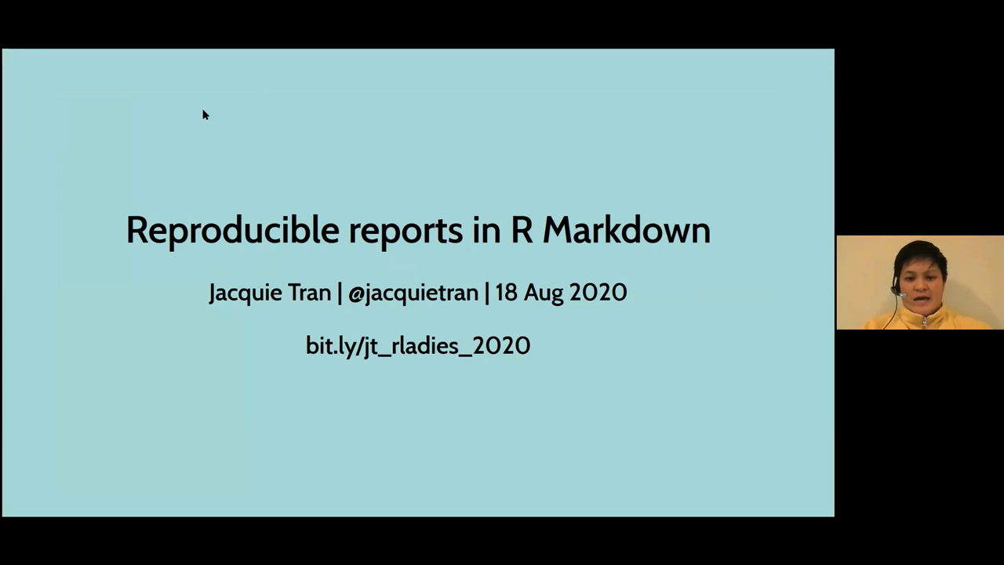
pyautogui.press('right')
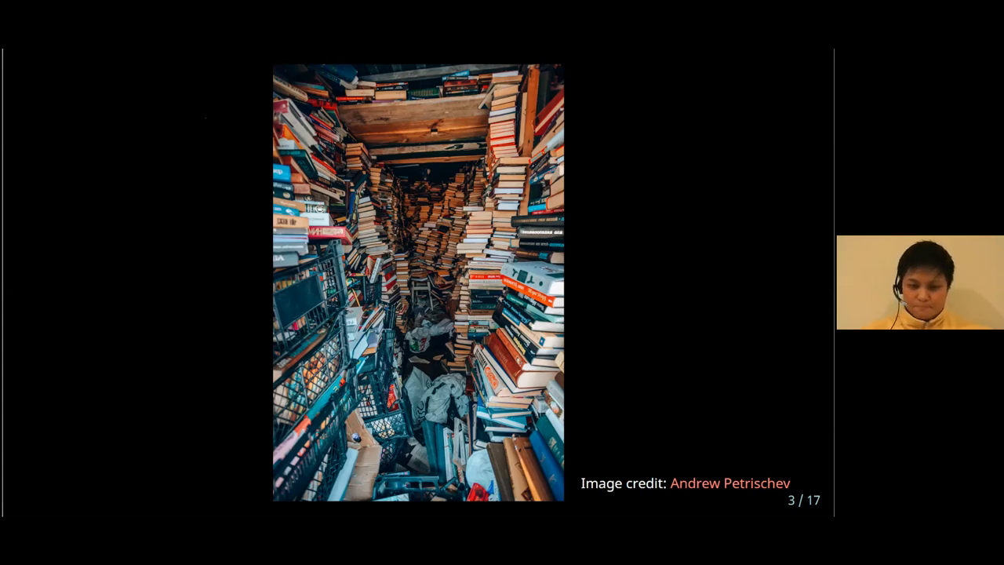
pyautogui.press('Right')
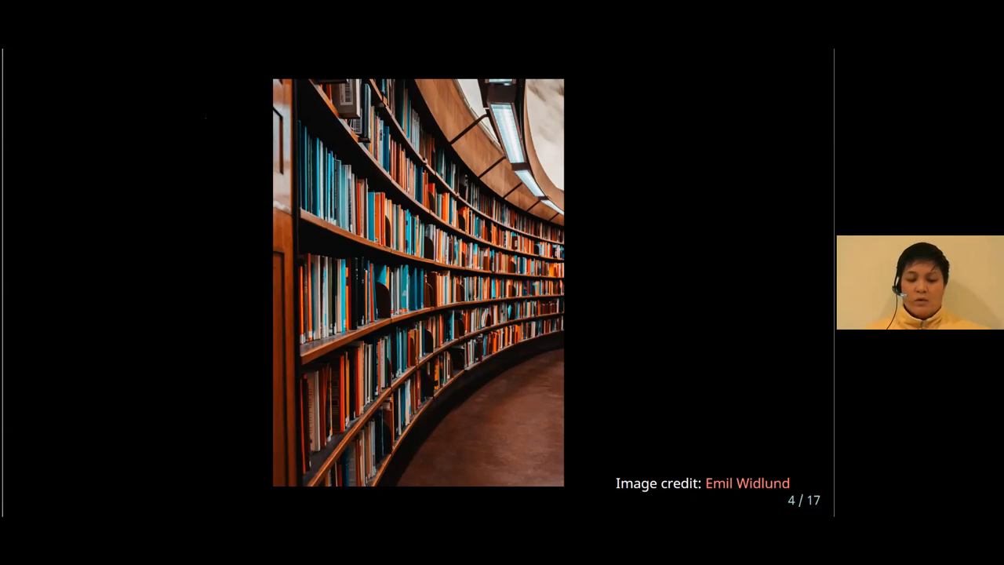
pyautogui.press('right')
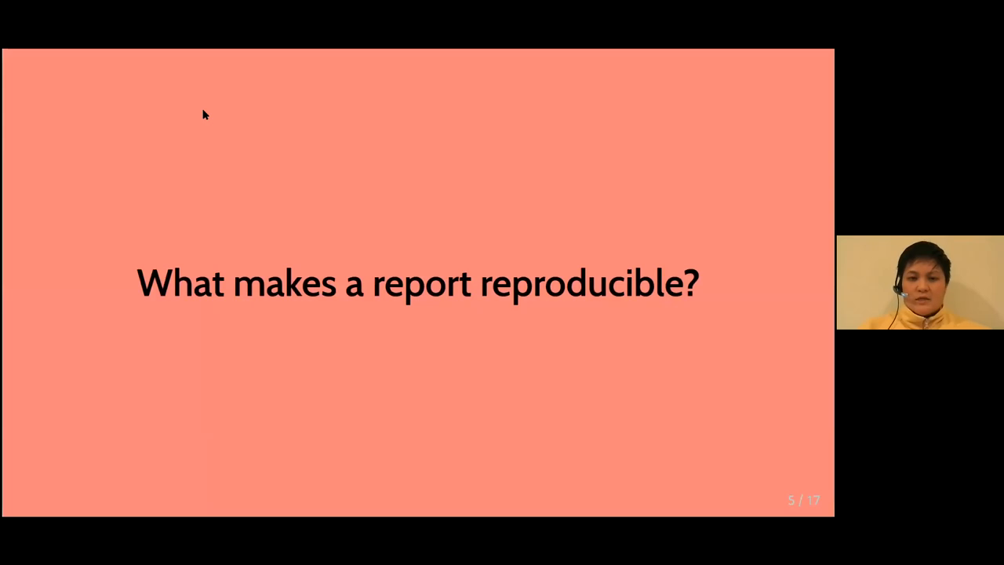
pyautogui.press('right')
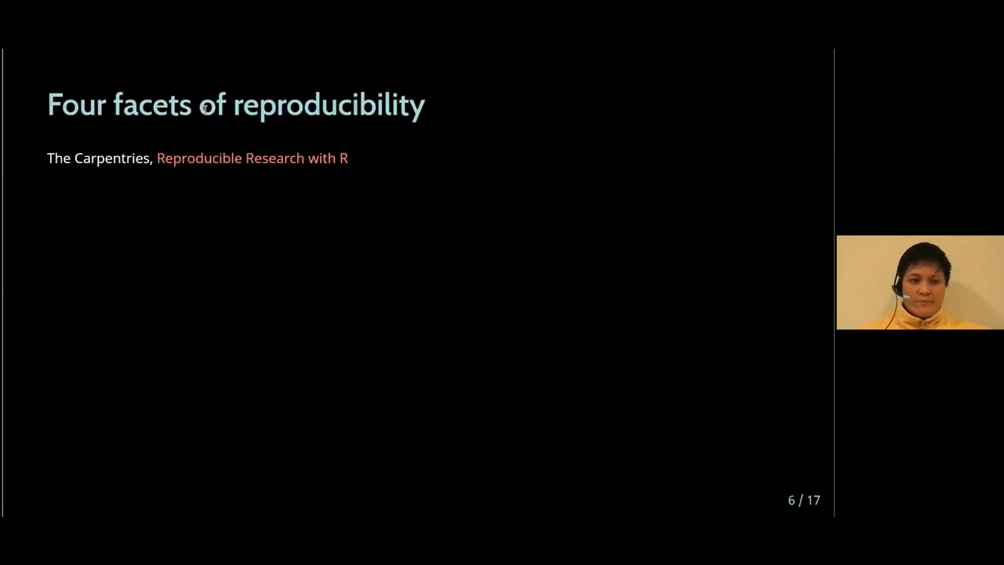
pyautogui.press('right')
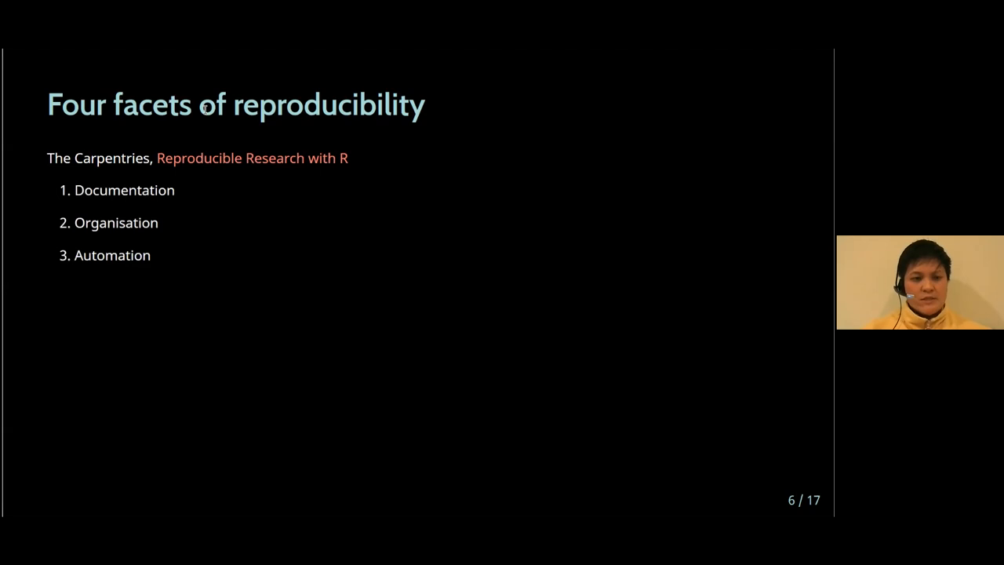
pyautogui.press('Right')
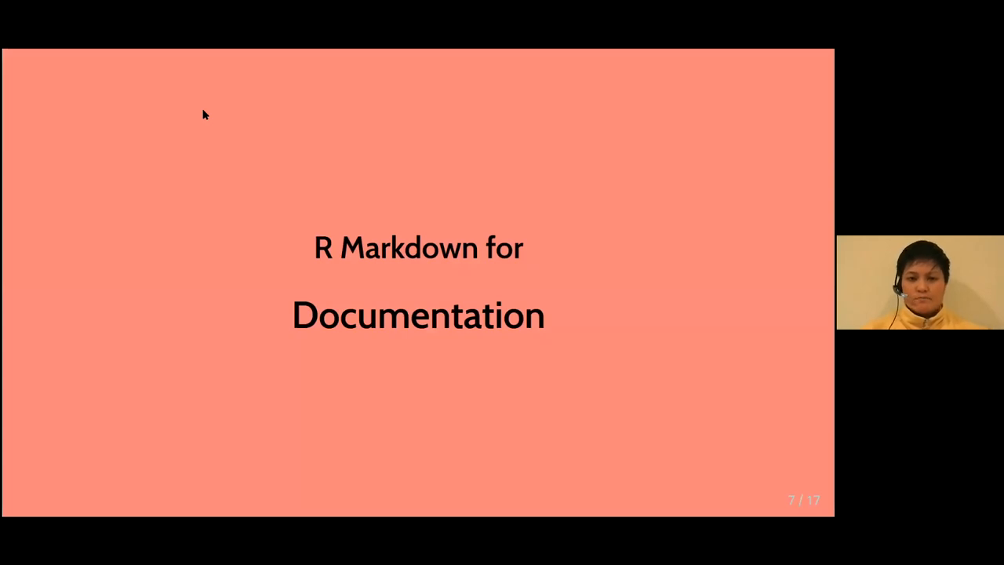
pyautogui.press('Right')
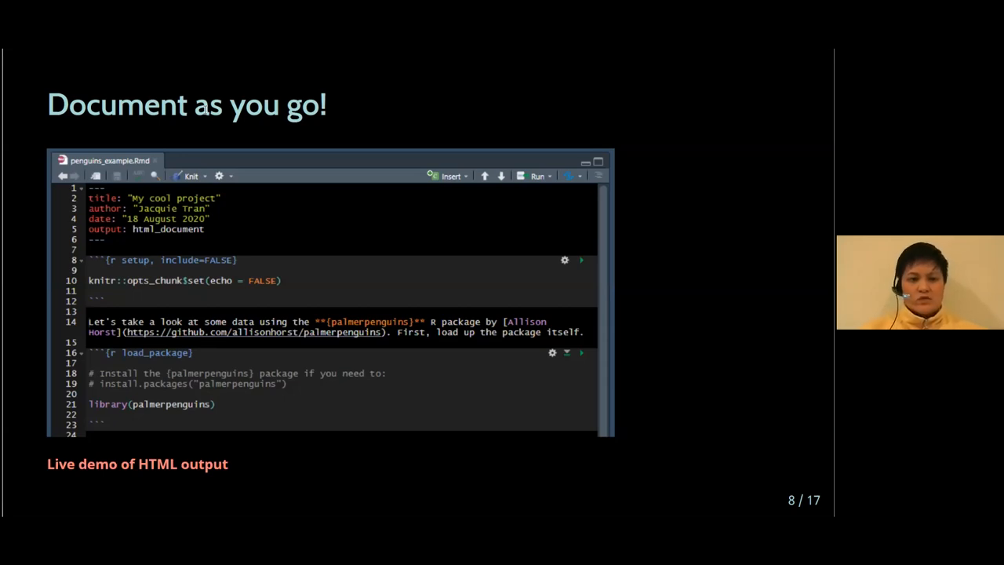
pyautogui.moveTo(144, 189)
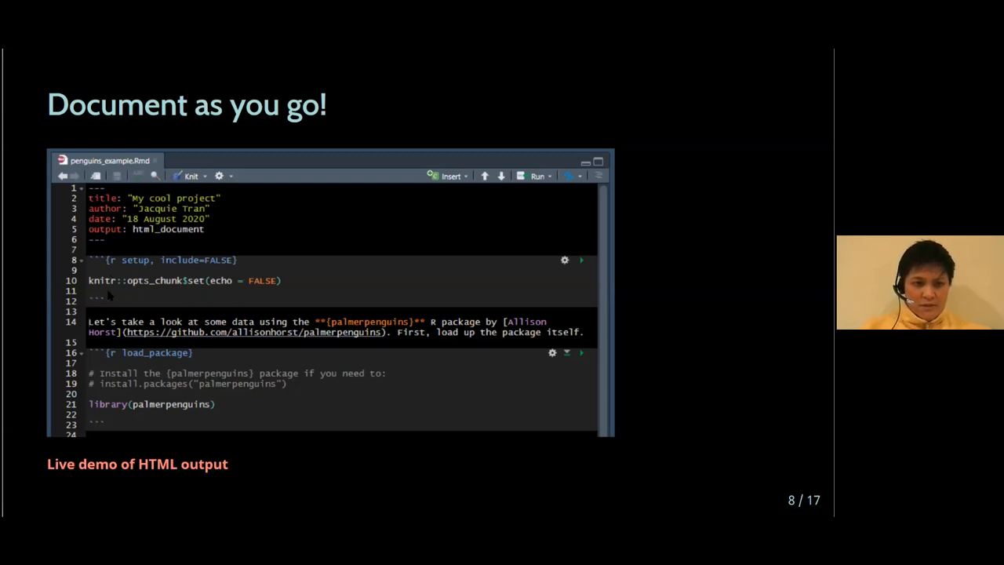
pyautogui.moveTo(155, 279)
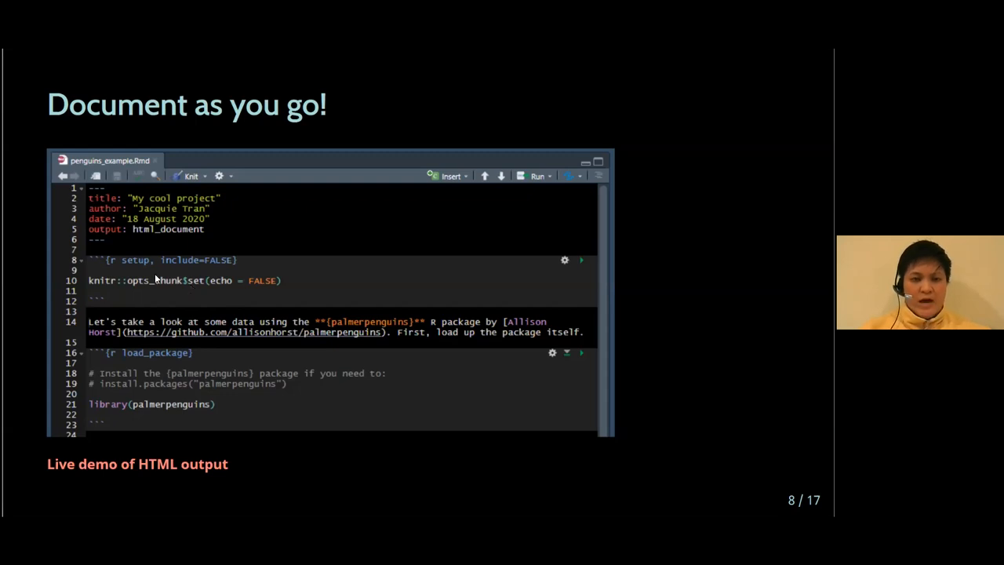
pyautogui.moveTo(124, 354)
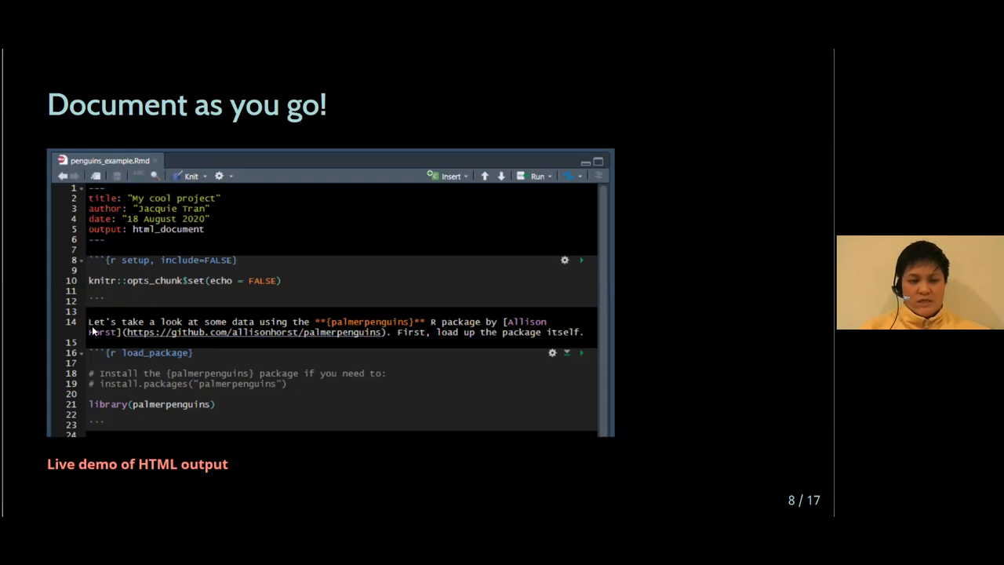
pyautogui.moveTo(226, 336)
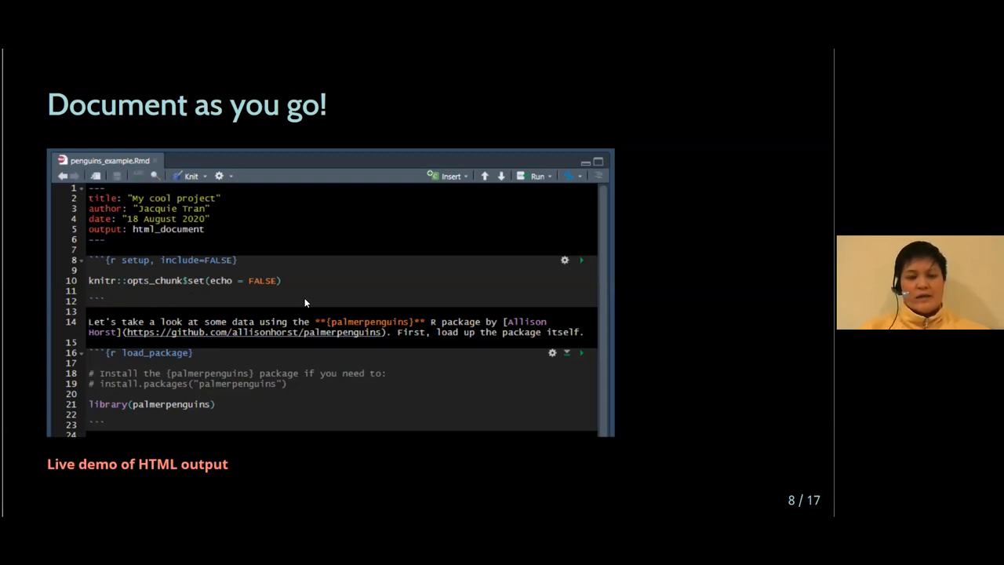
pyautogui.moveTo(138, 414)
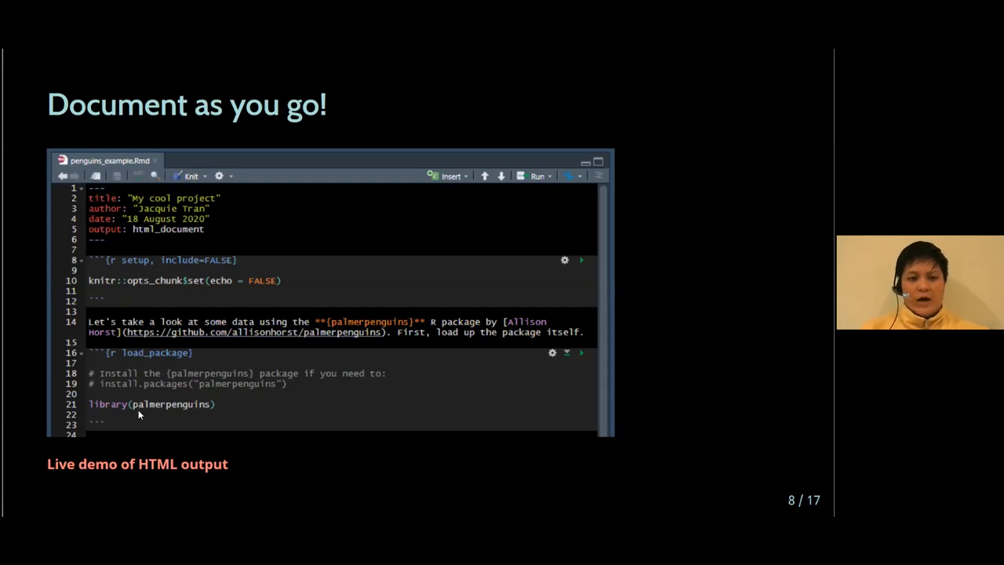
pyautogui.moveTo(155, 380)
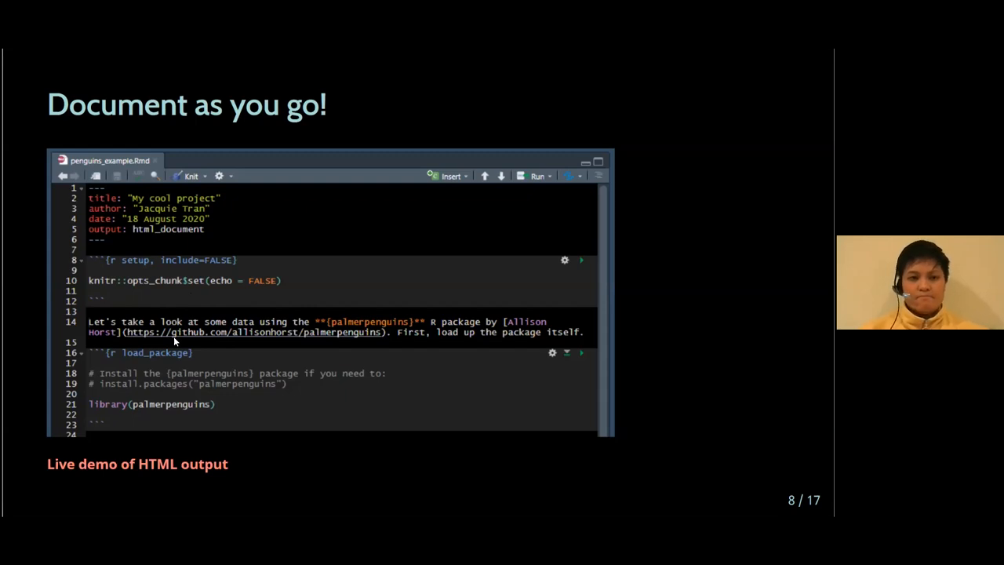
pyautogui.press('Right')
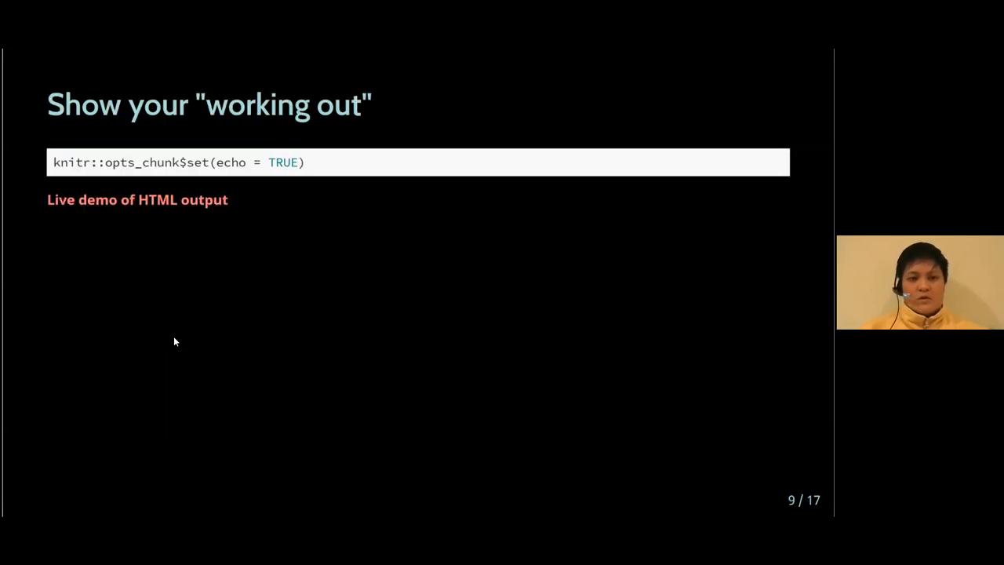
pyautogui.moveTo(251, 278)
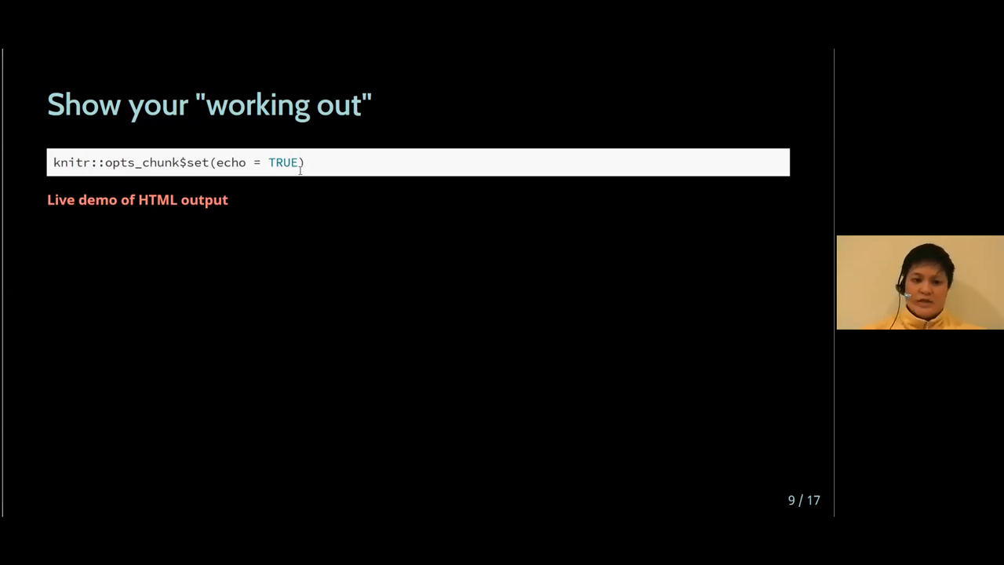
pyautogui.press('Right')
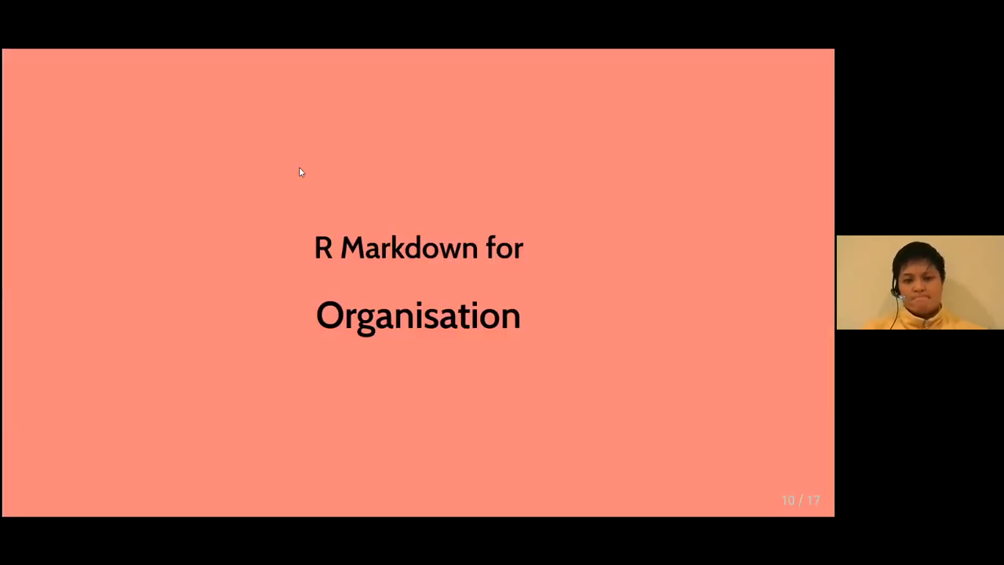
pyautogui.press('Right')
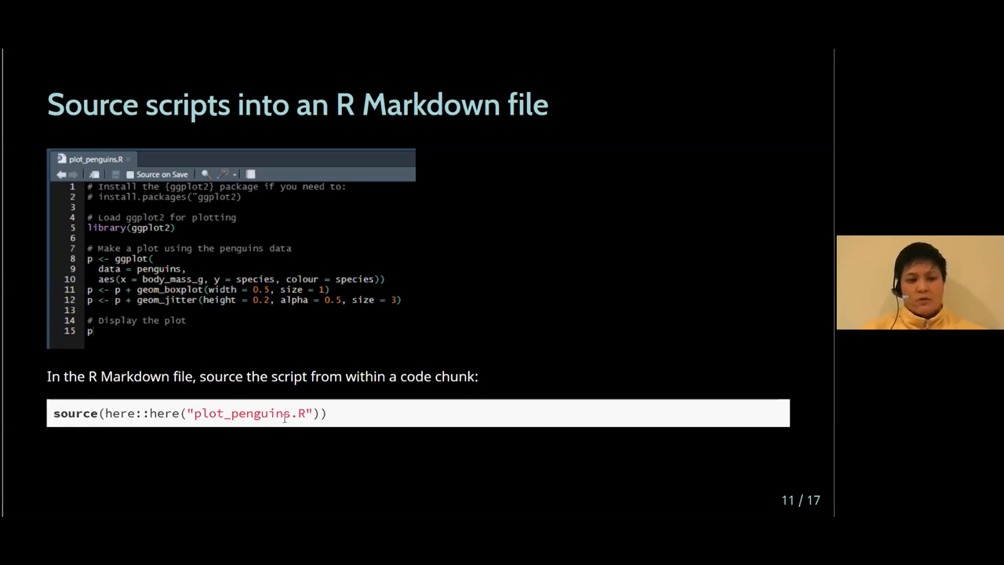
pyautogui.press('Right')
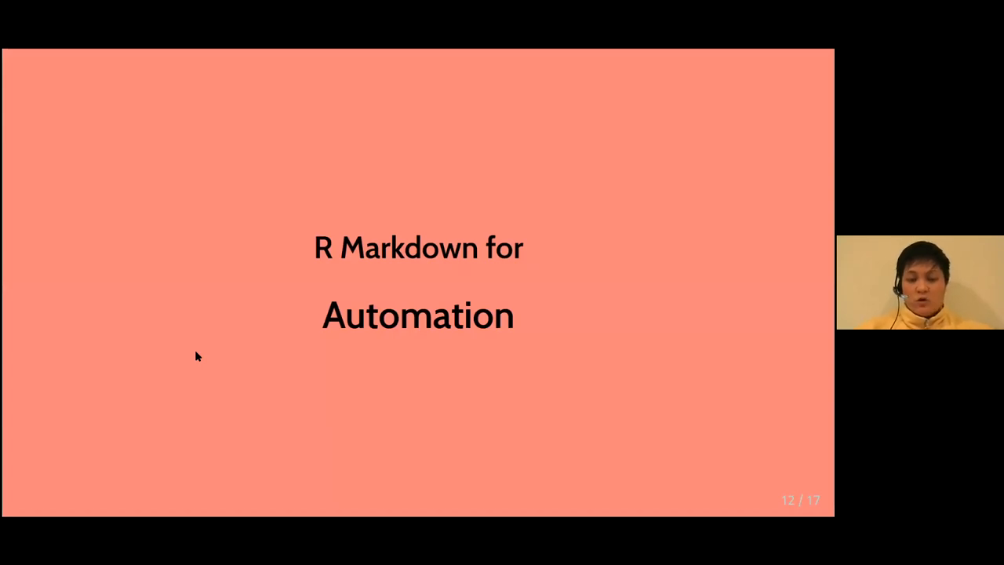
pyautogui.press('right')
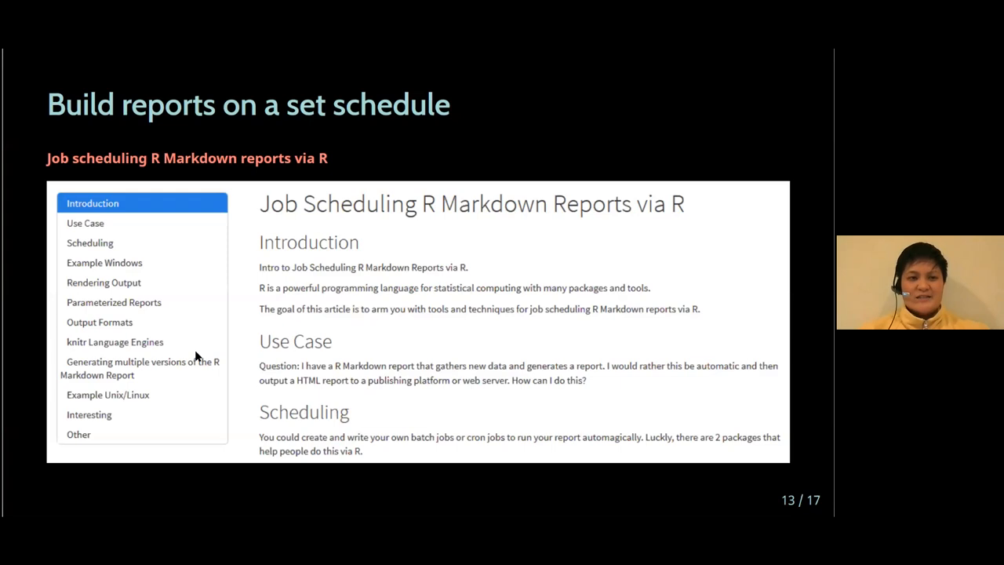
pyautogui.moveTo(132, 175)
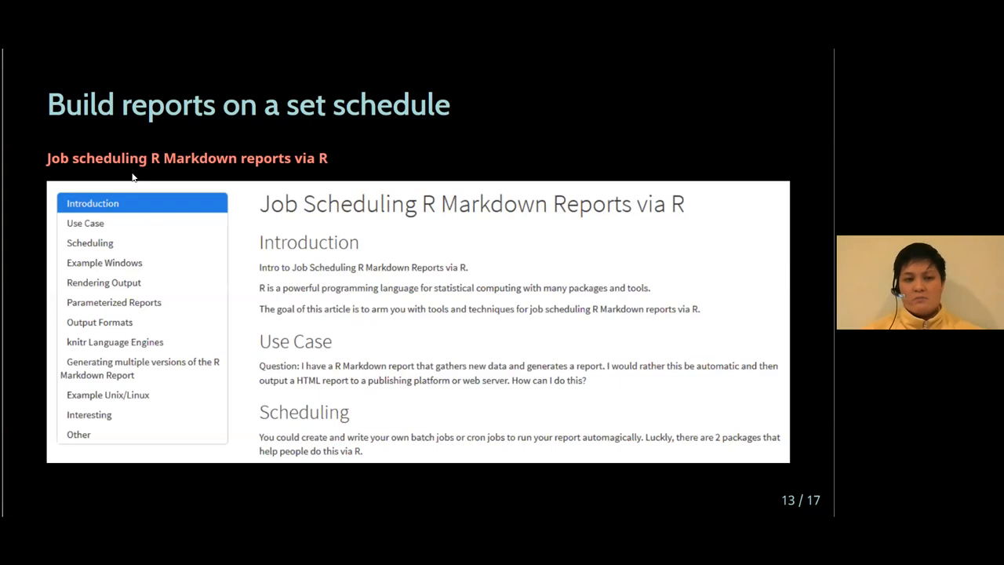
pyautogui.press('Right')
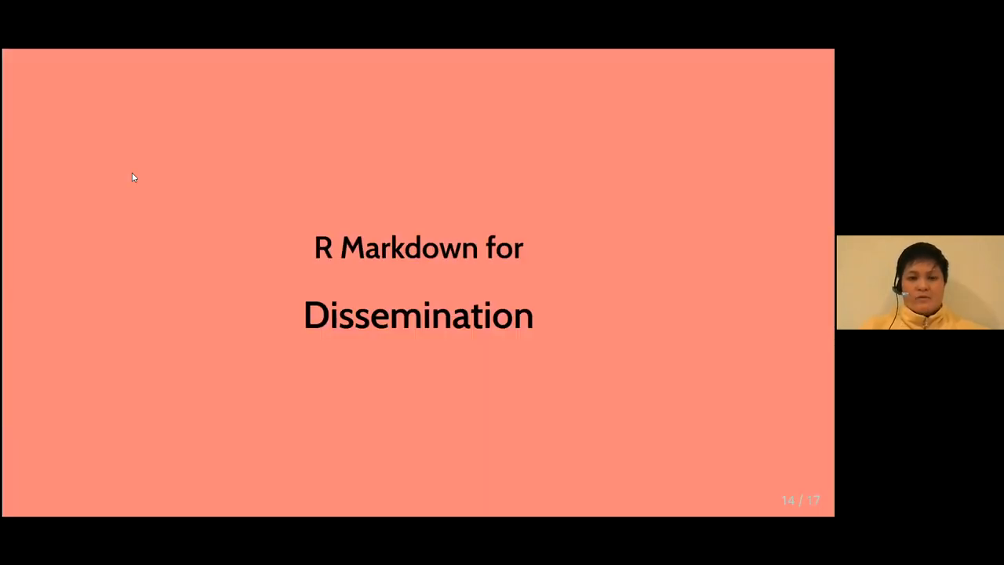